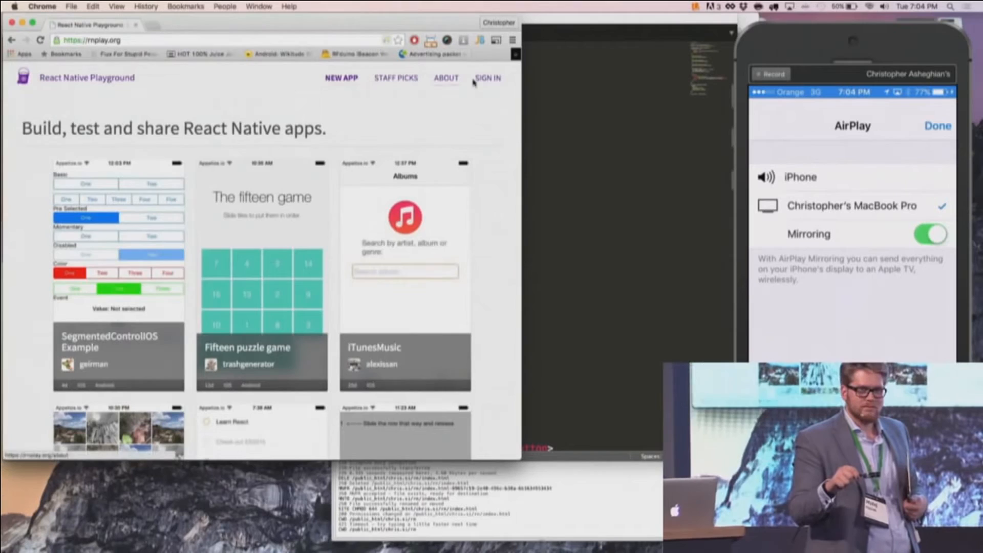
Sign in with GitHub and open the ReactiveConf app from My Apps
click(487, 78)
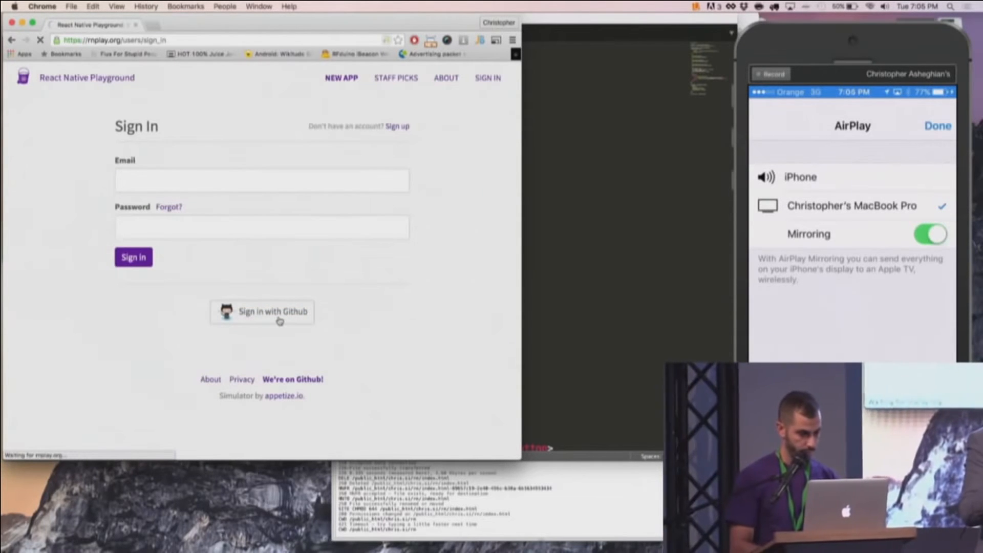
click(262, 311)
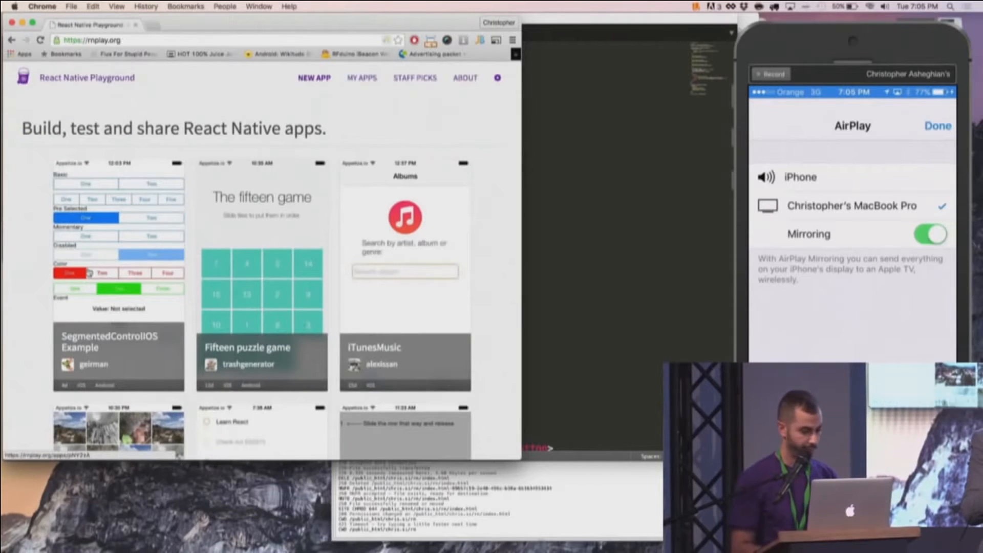
click(361, 77)
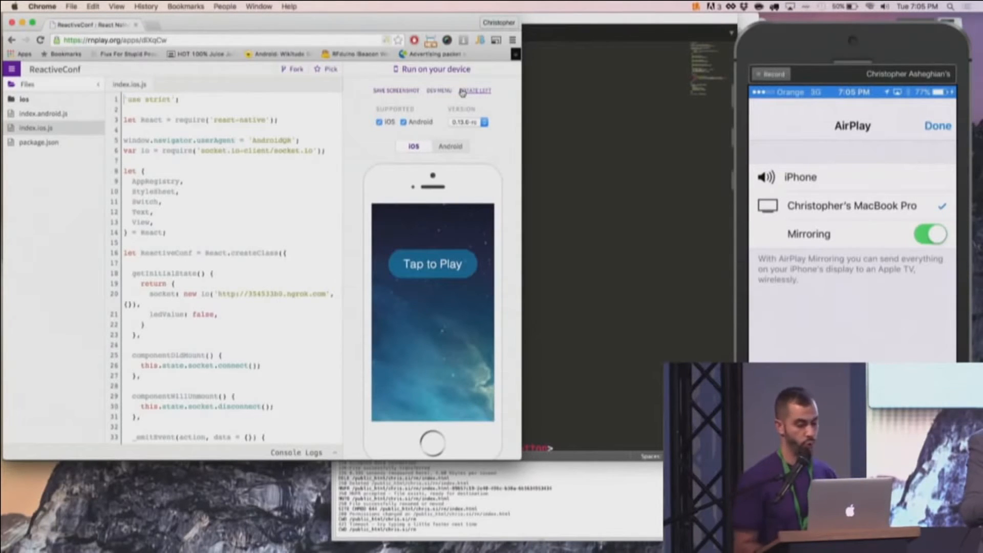
Show the run-on-device QR code and toggle the app's switch on the phone
click(434, 69)
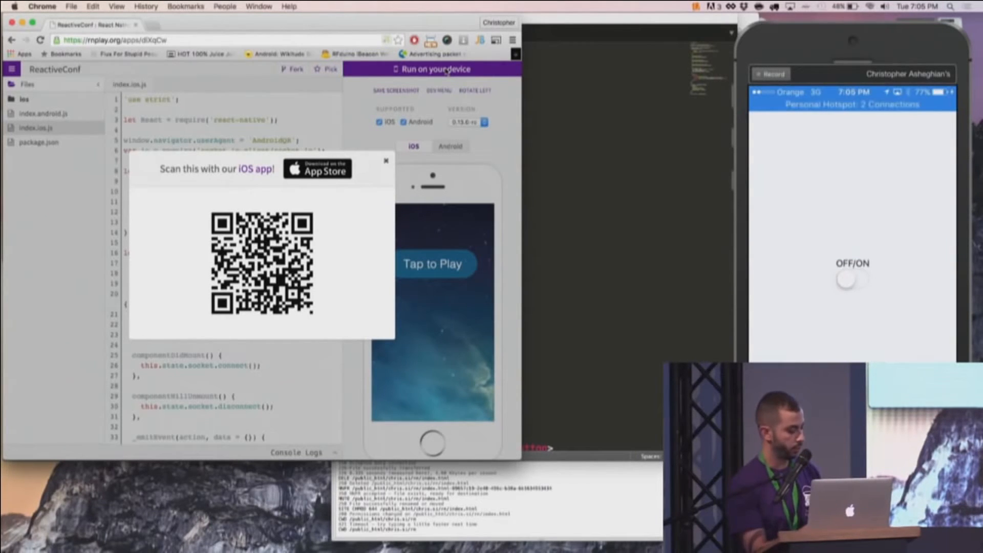
click(852, 279)
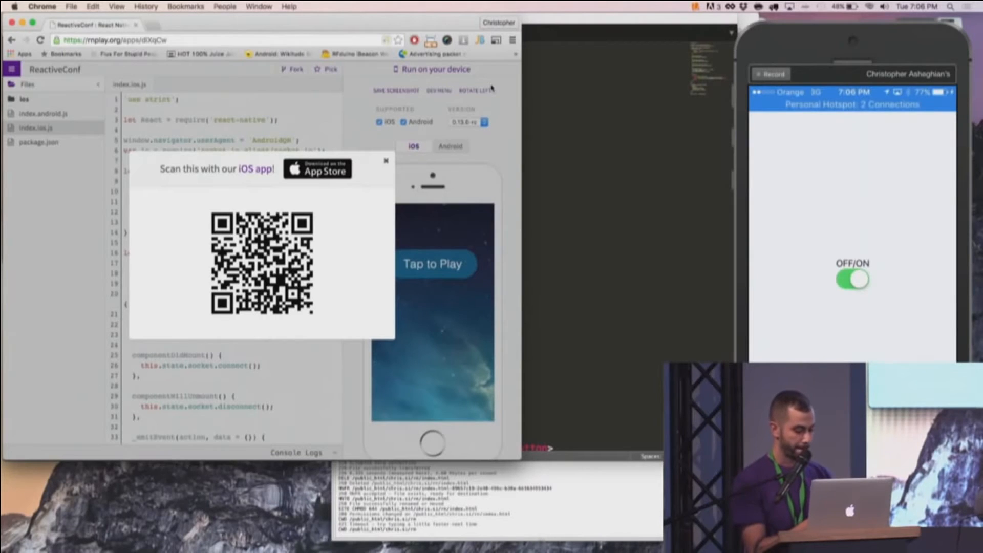
Bring up the web version with On and Off buttons on the phone
click(853, 279)
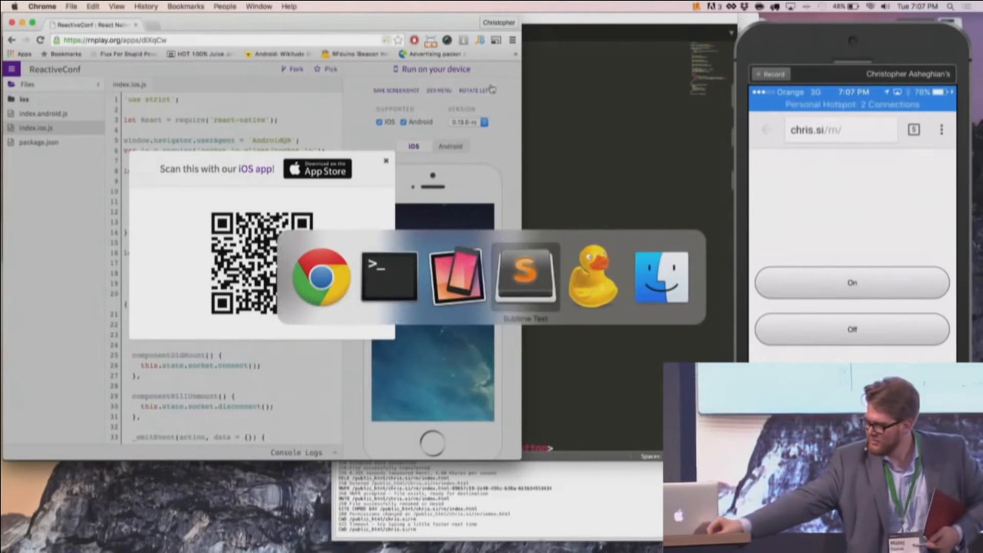
Show server.js with the board setup, beacon URL and led:on/led:off socket handlers
click(525, 277)
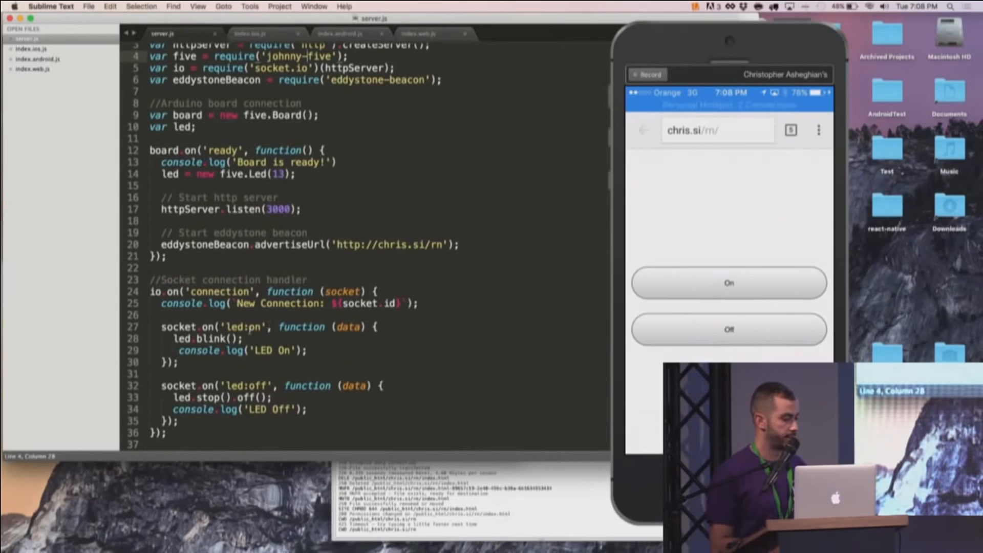
text(on)
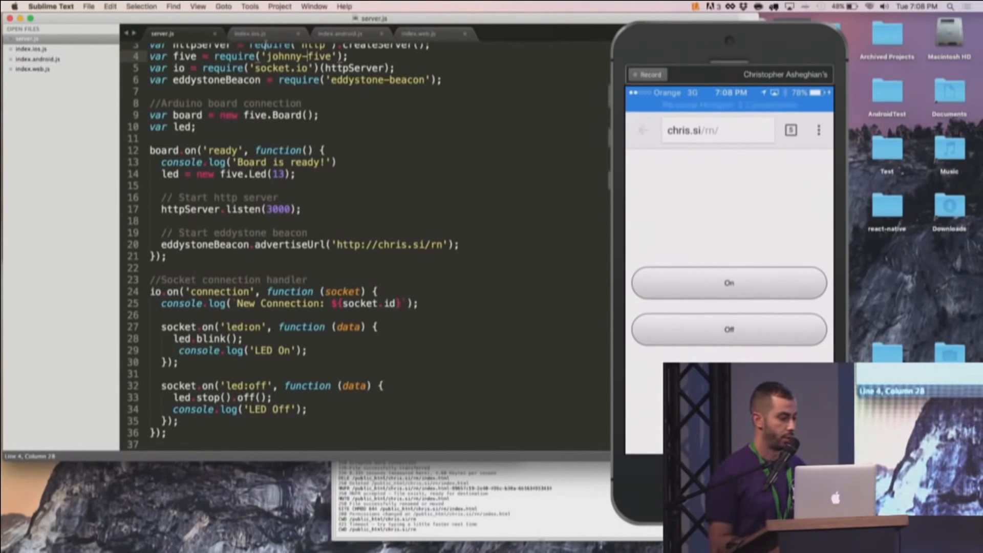
Look through index.ios.js, then show index.web.js down to its On/Off render code
click(251, 33)
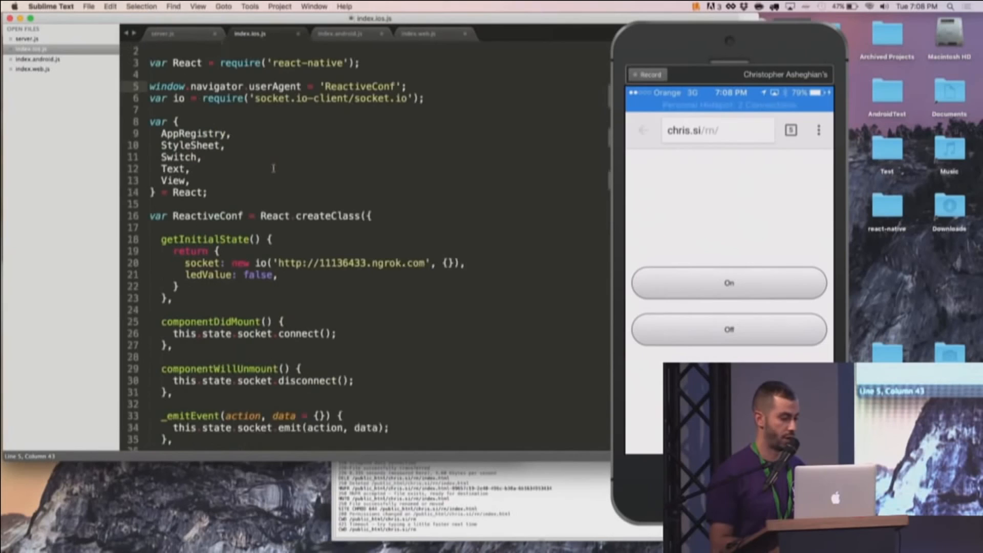
scroll(down, 3)
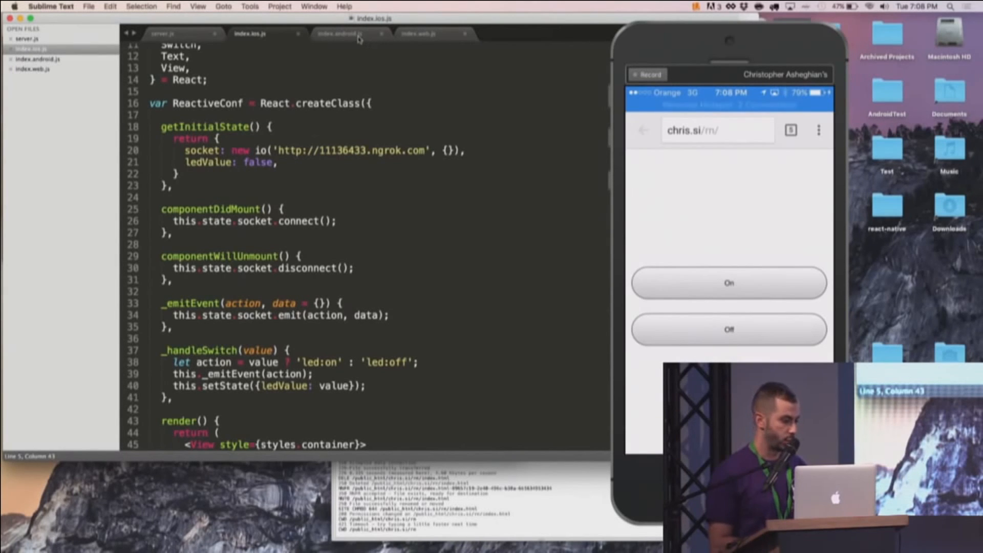
click(418, 33)
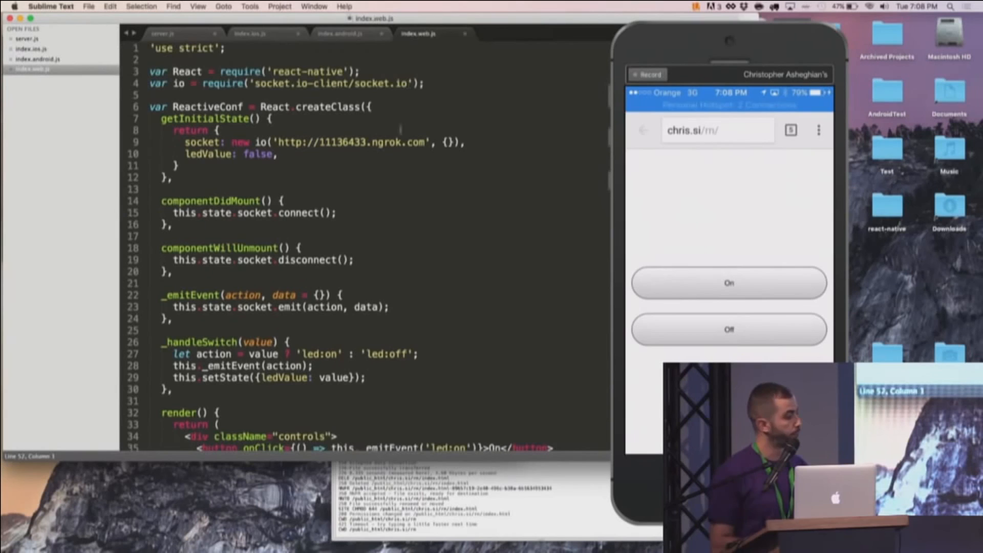
scroll(down, 3)
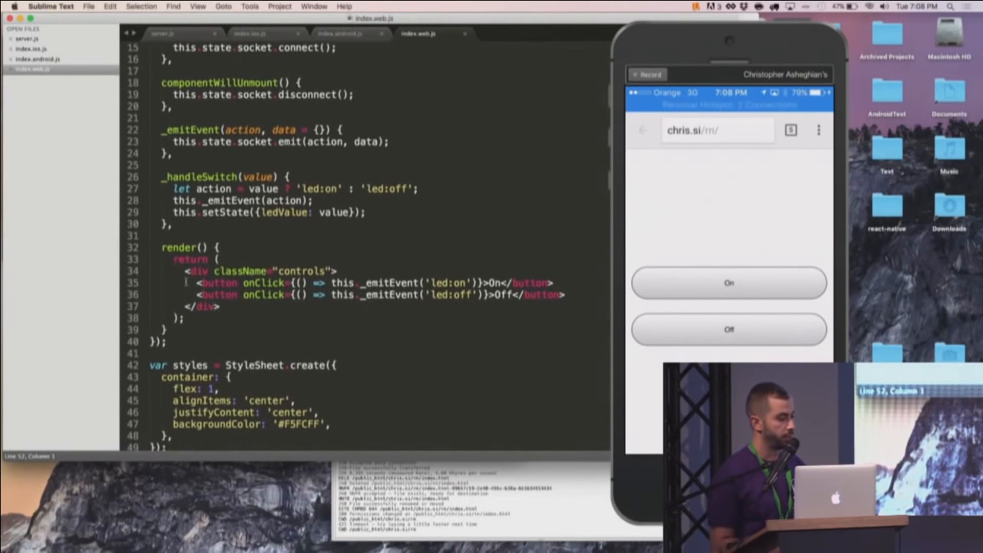